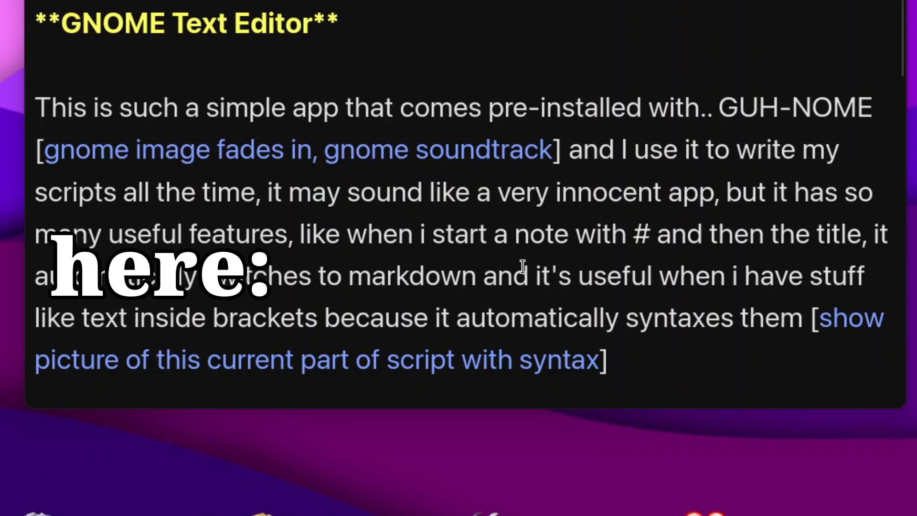
Select the phrase 'start a note with # and then the title,' in the script paragraph
drag(447, 234, 865, 234)
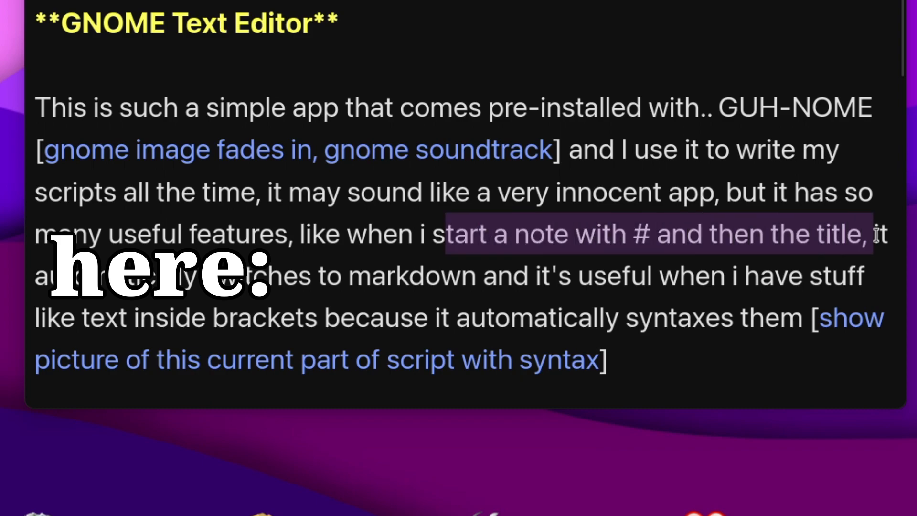